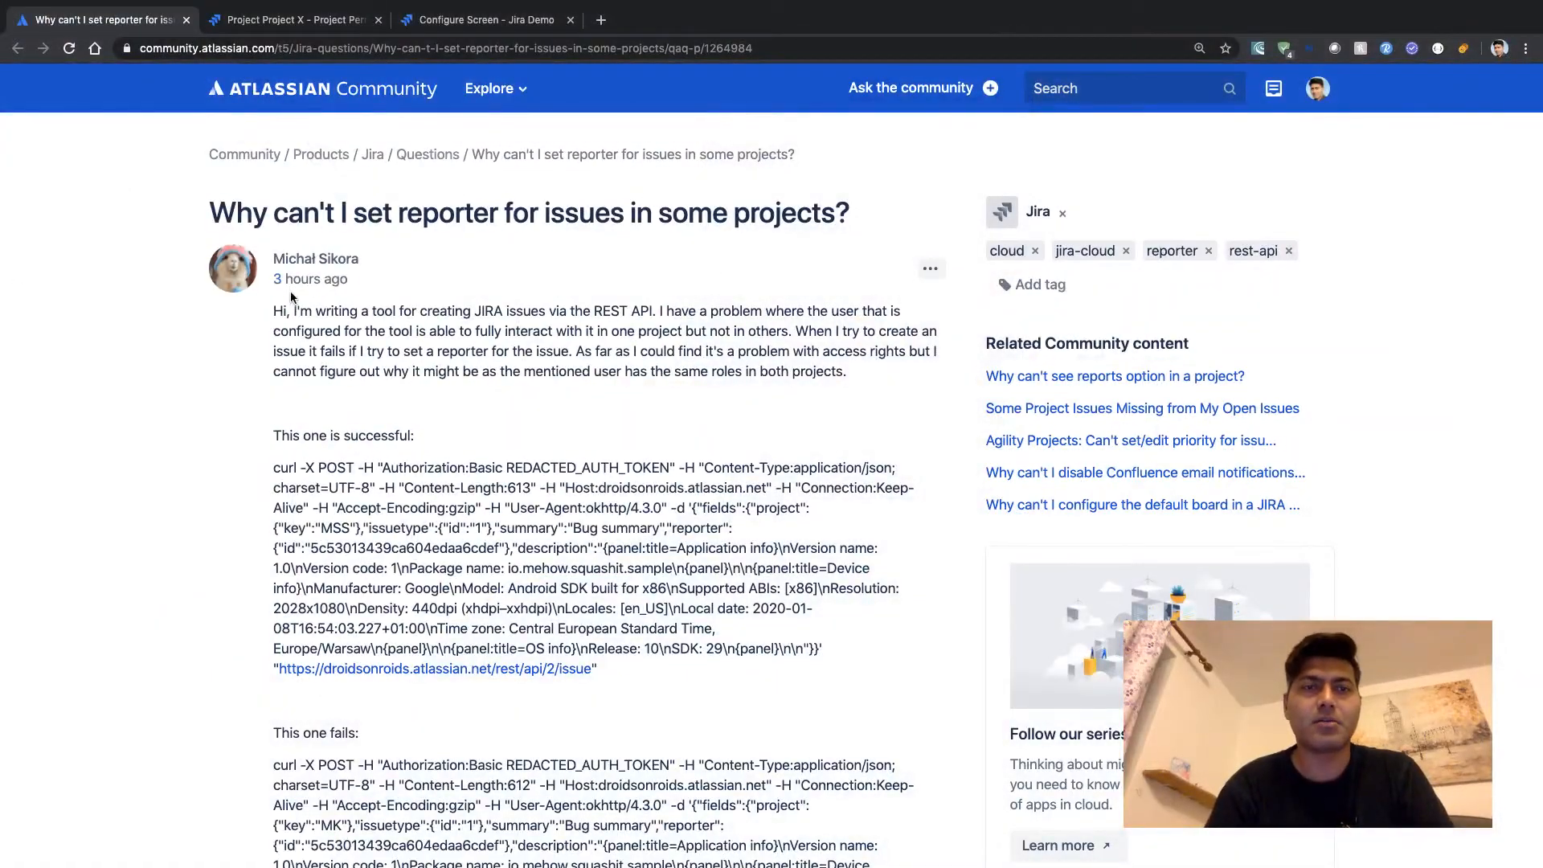
mouse_move(315, 258)
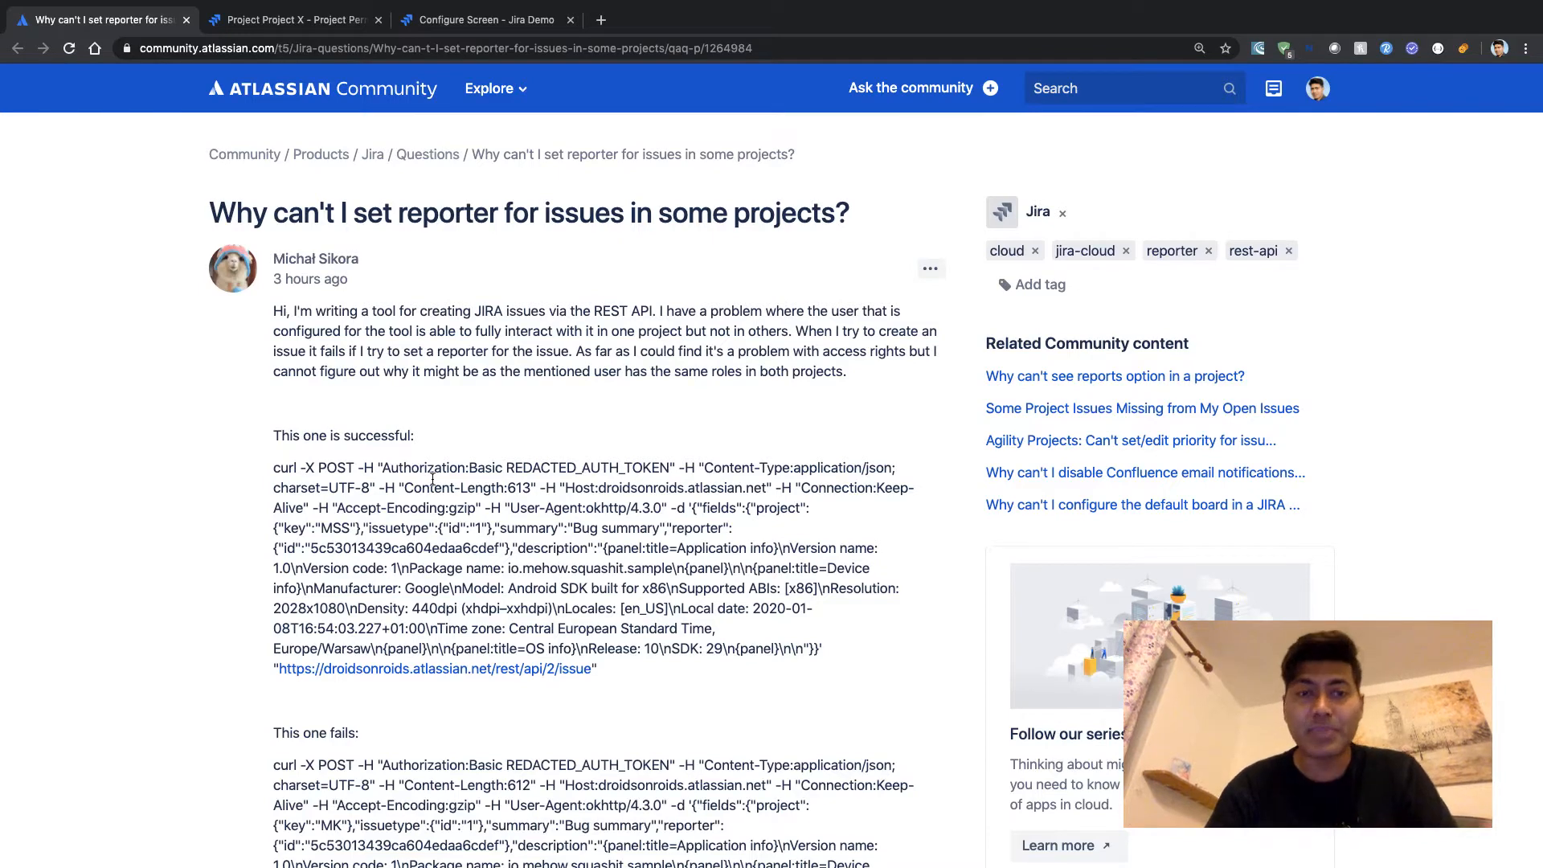
- Highlight the 'Field reporter cannot be set' errorMessages line, then scroll on to the leader's answer
scroll("down", 3)
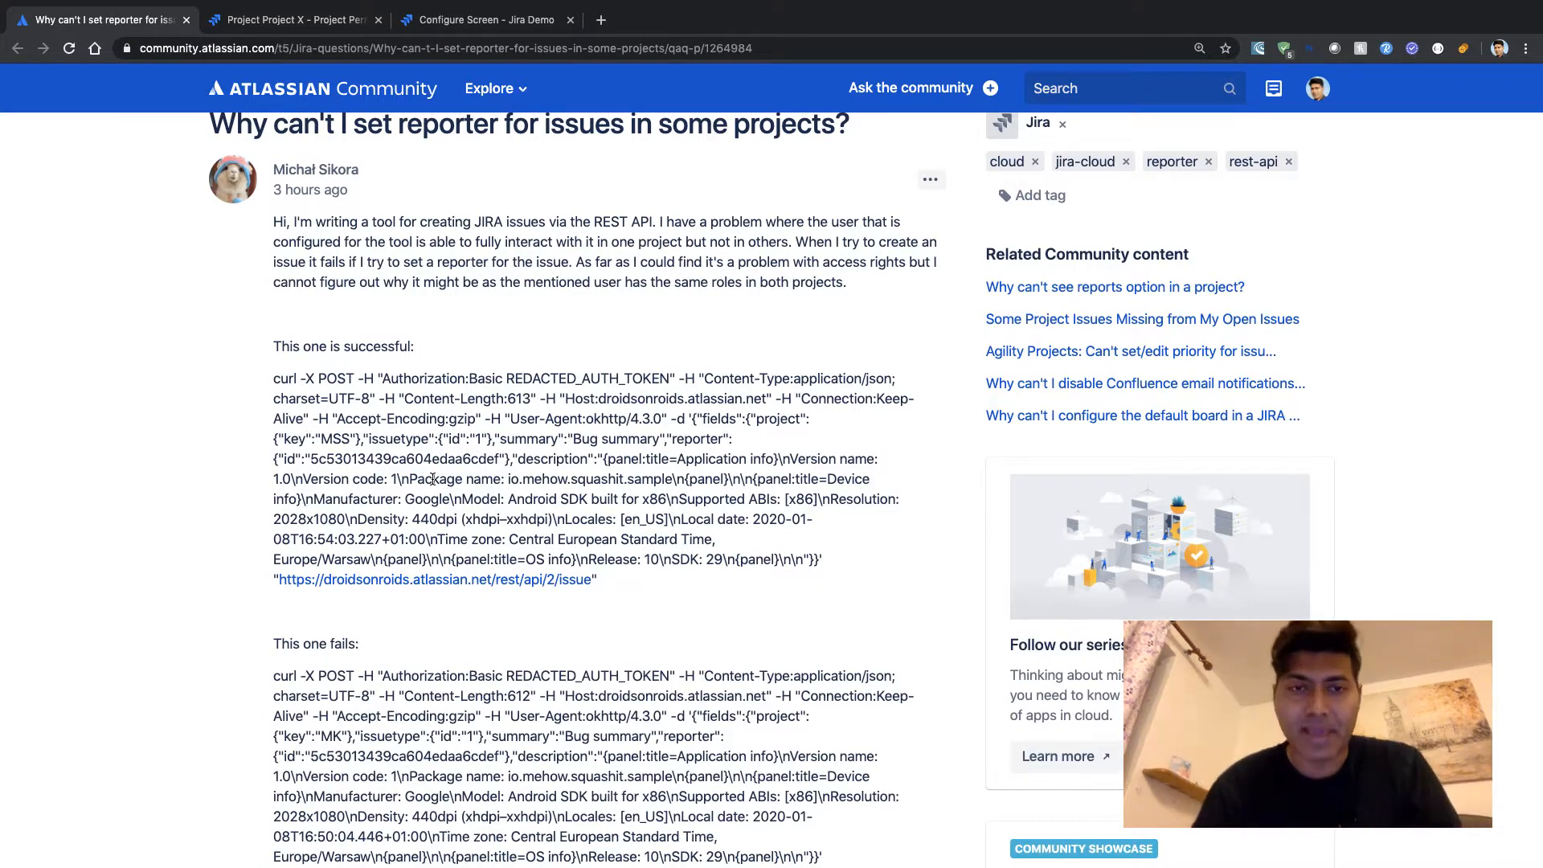
scroll("down", 3)
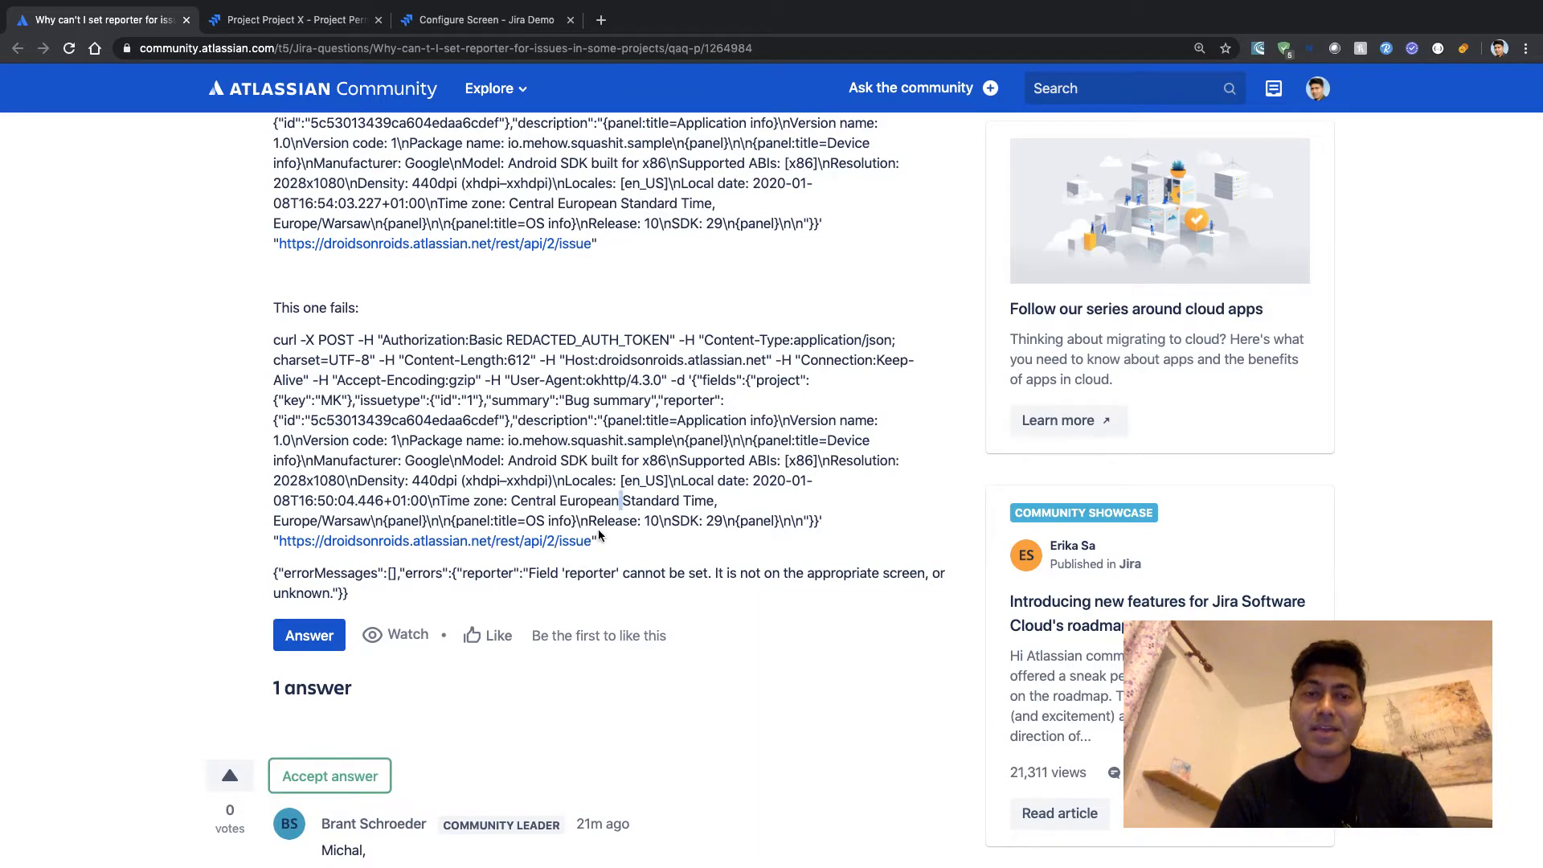
left_click_drag(273, 572, 349, 594)
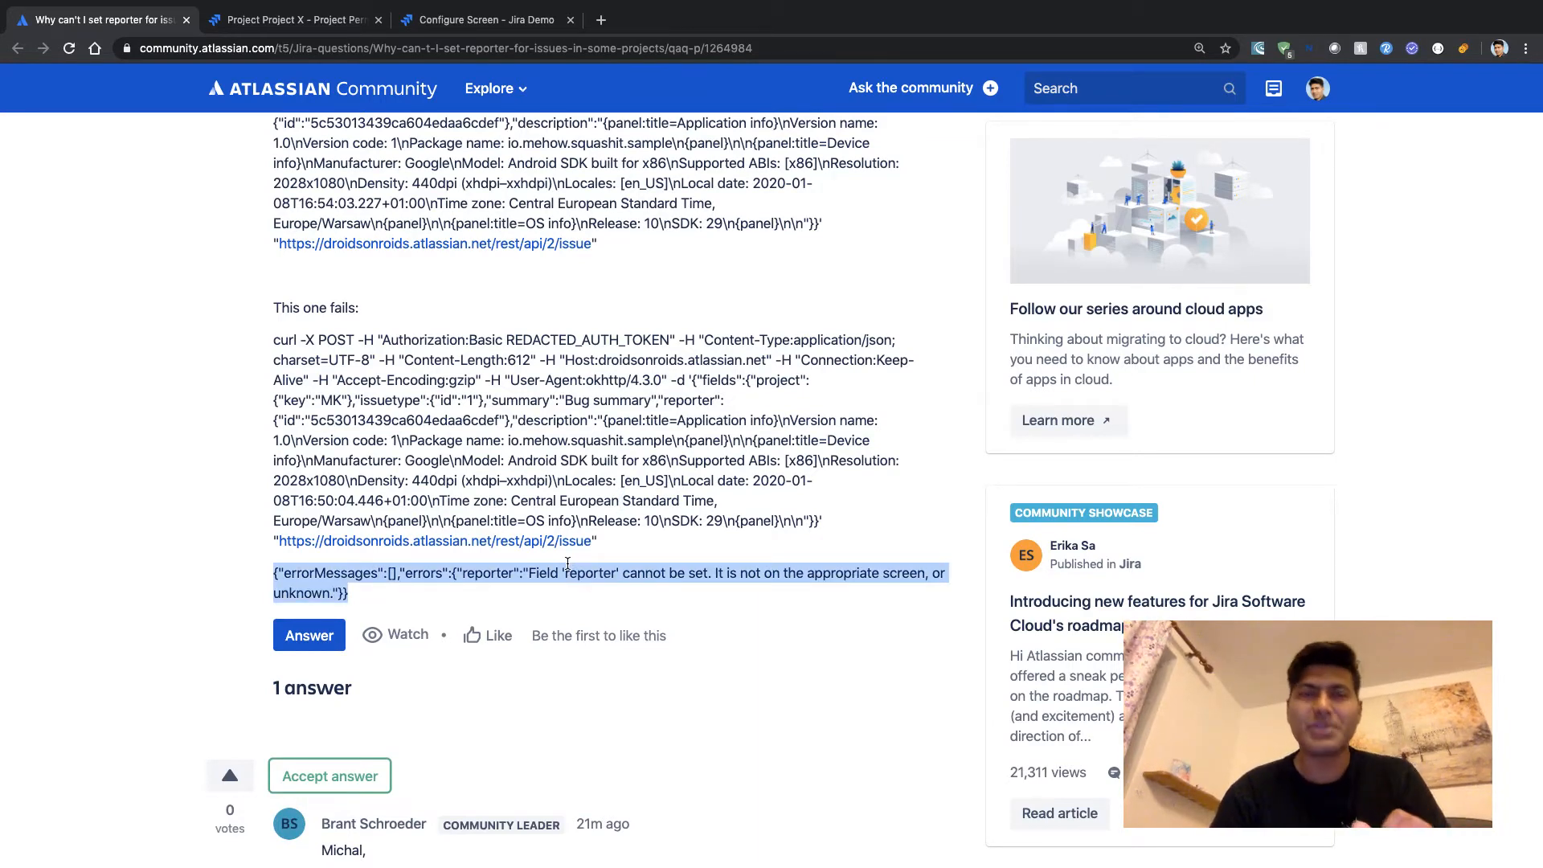
scroll("down", 3)
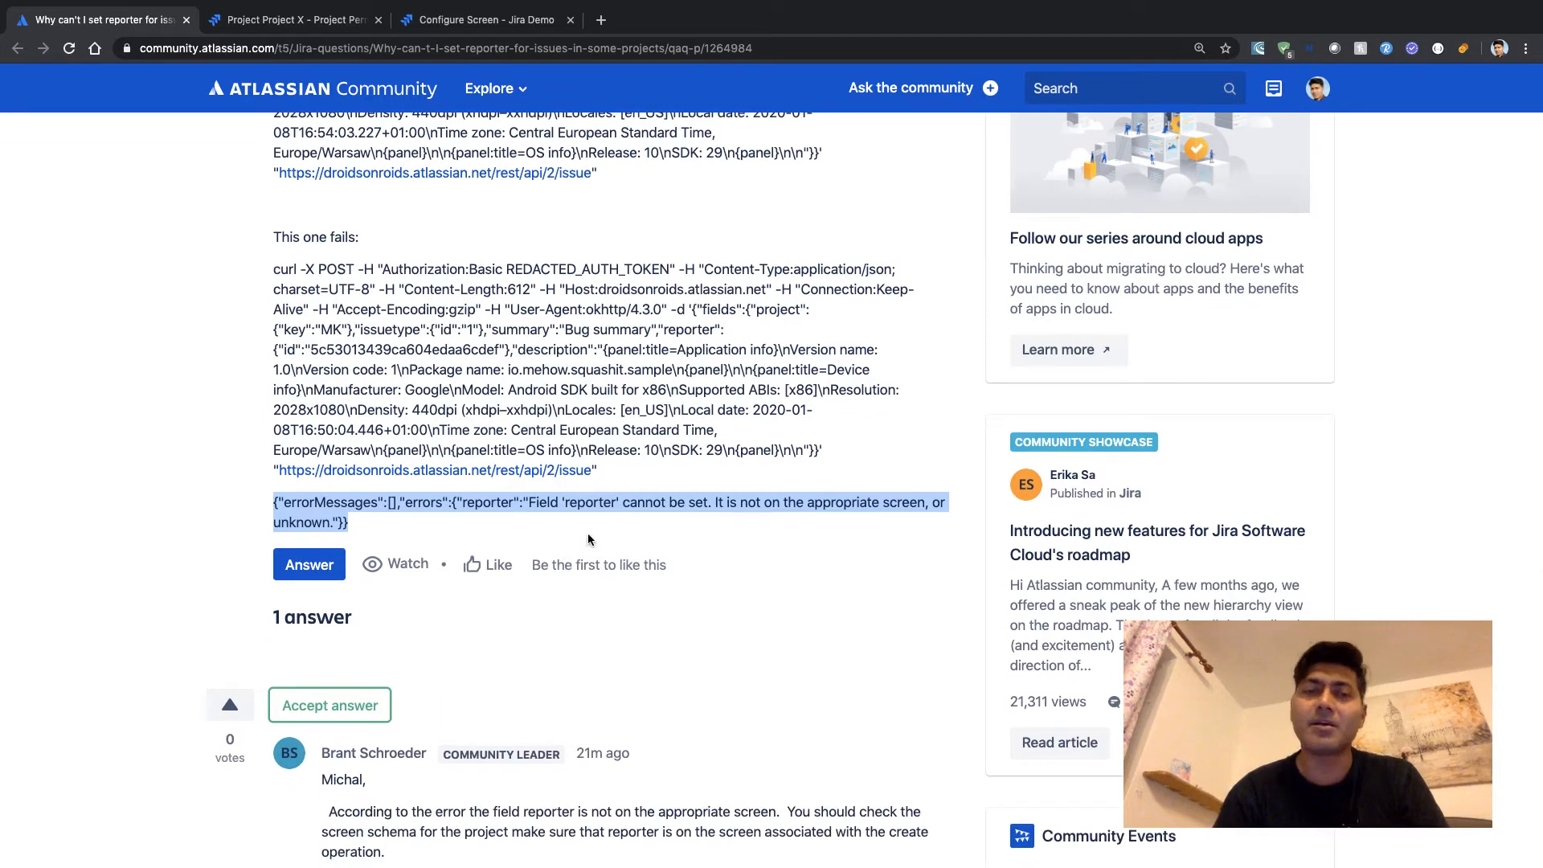
left_click(589, 540)
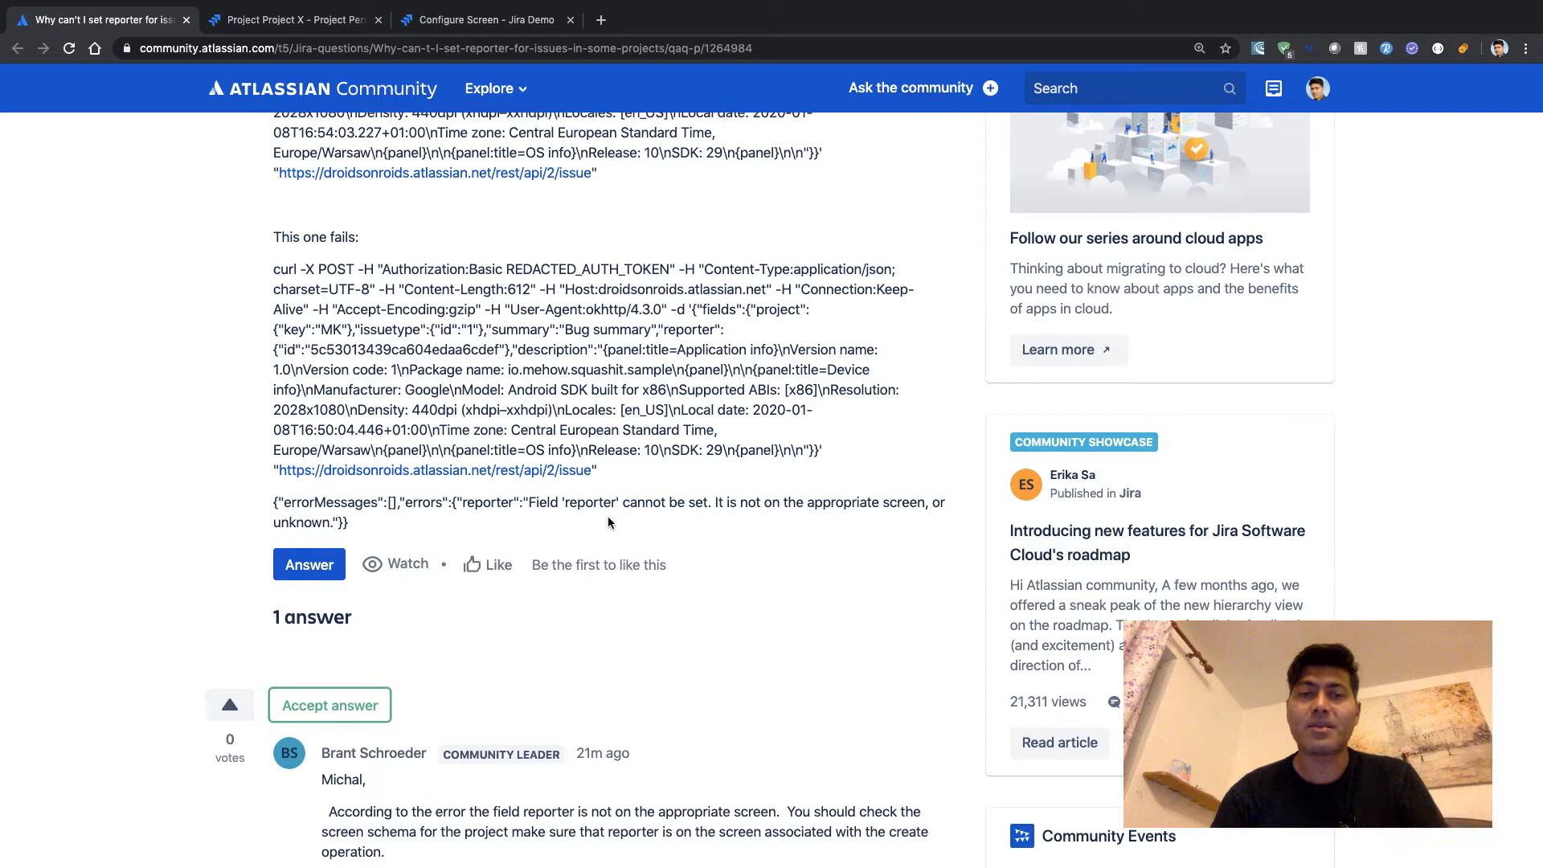
mouse_move(612, 522)
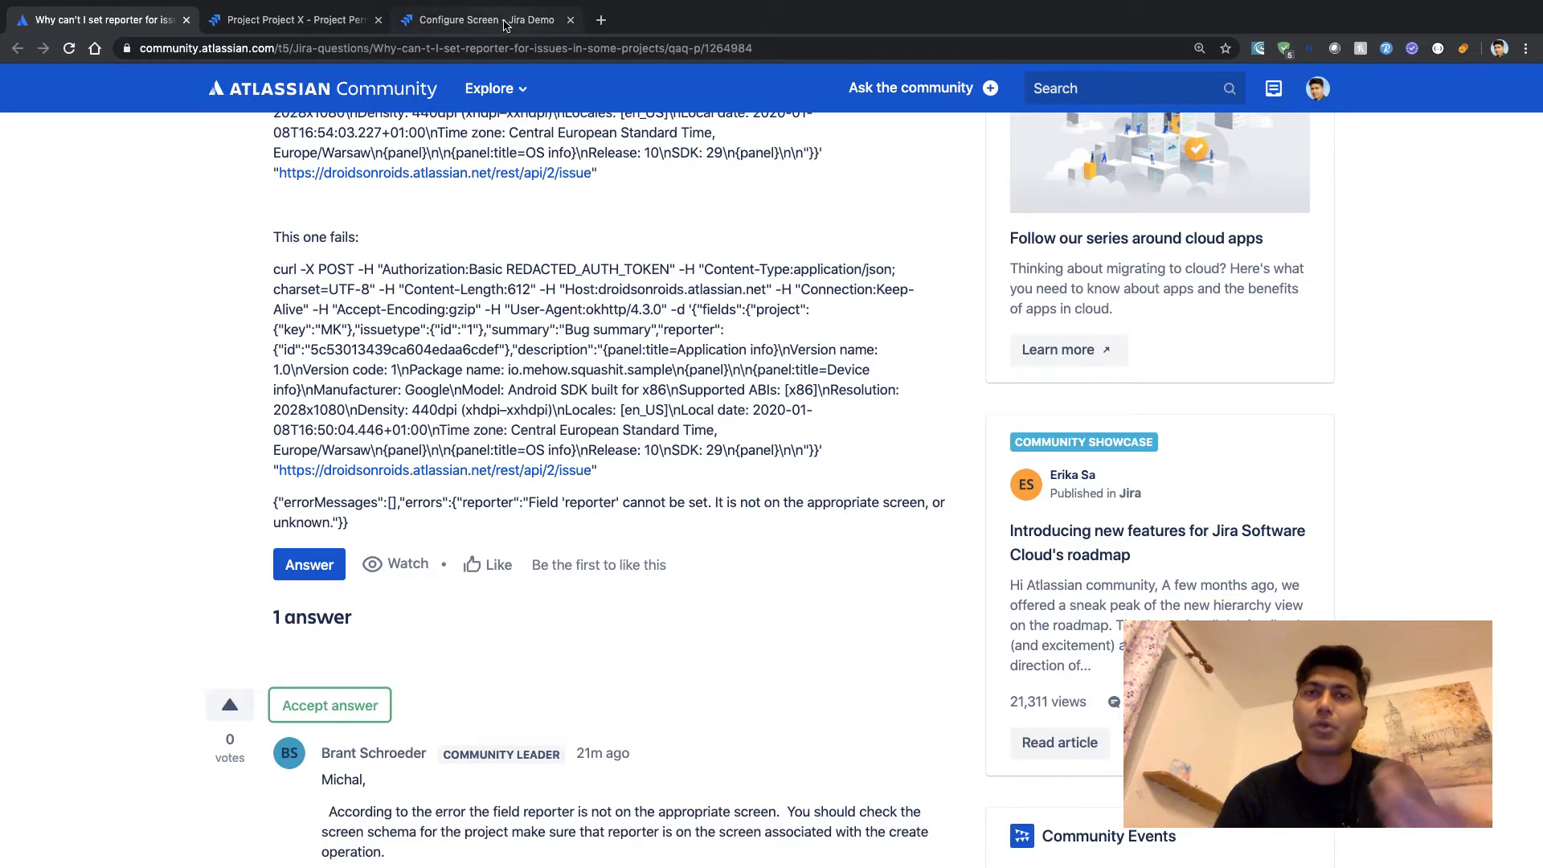
- Switch to the PROJX Scrum Bug Screen configuration and highlight Reporter in its field list
left_click(487, 19)
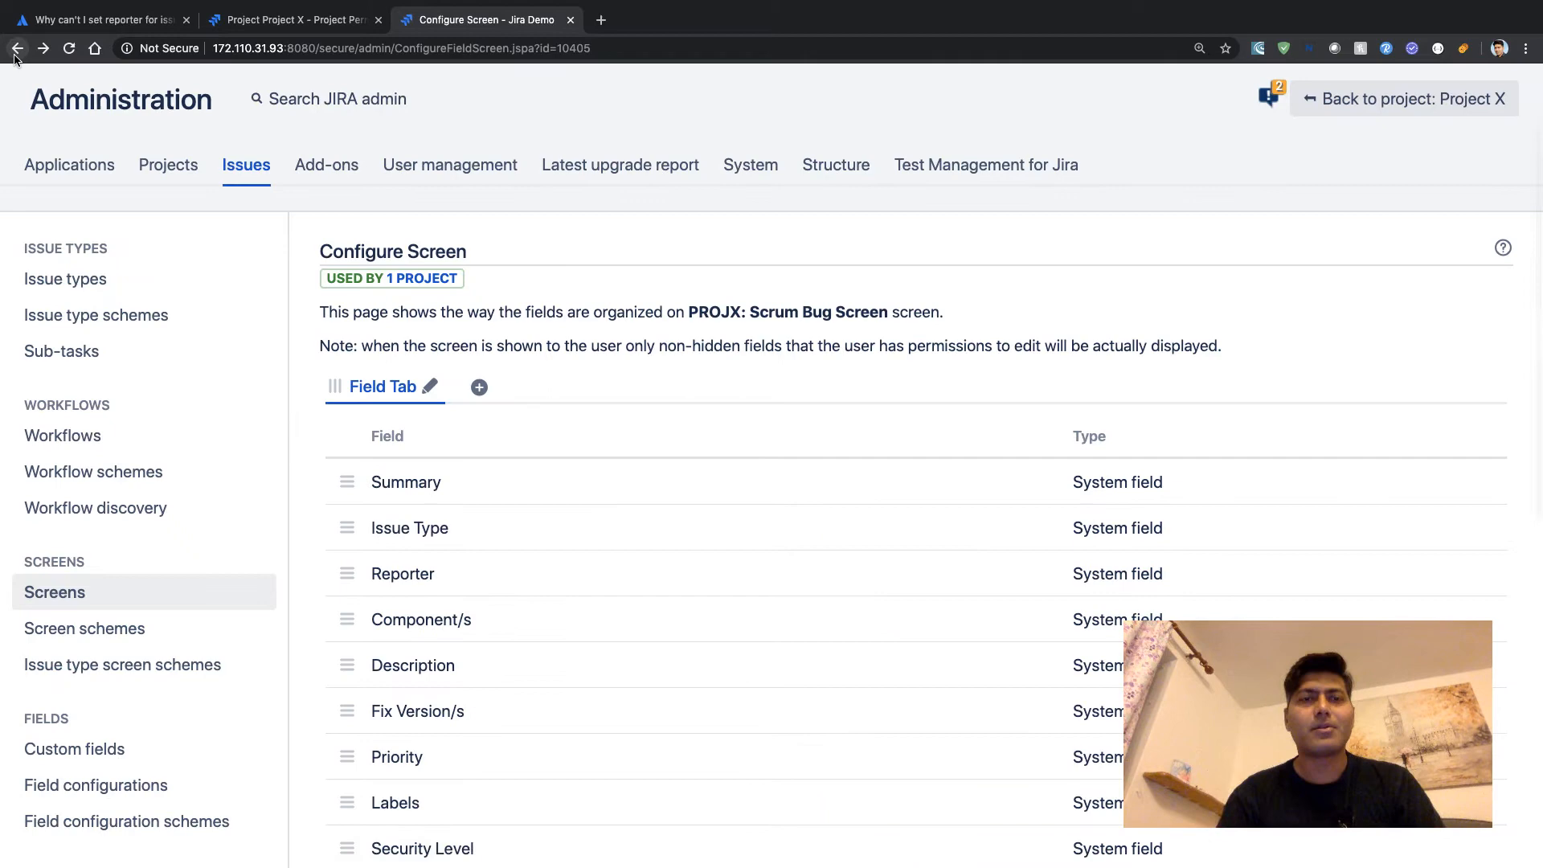
mouse_move(730, 384)
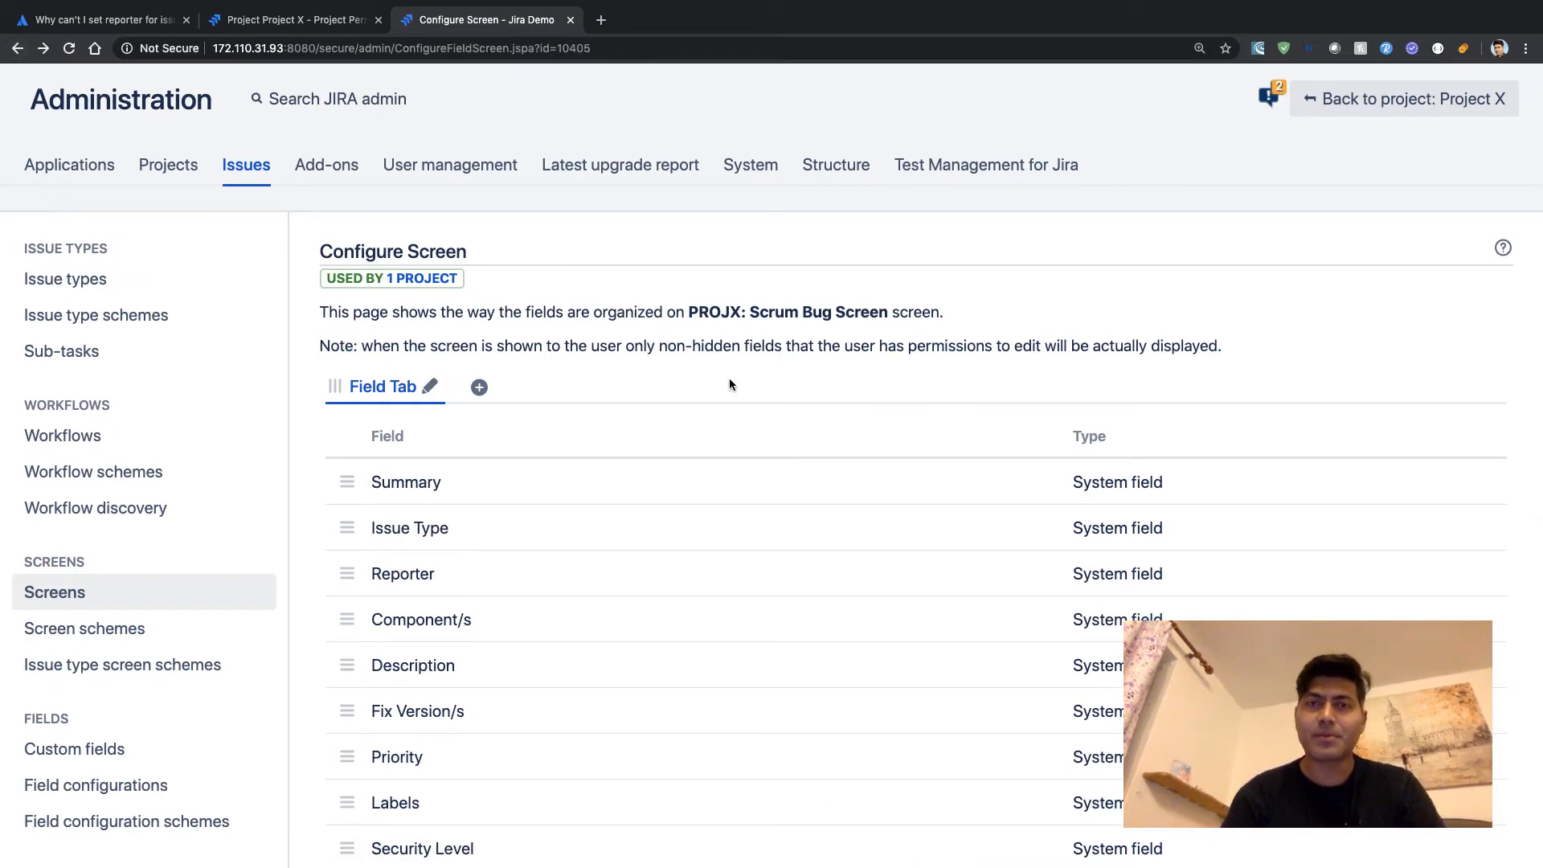
scroll("down", 3)
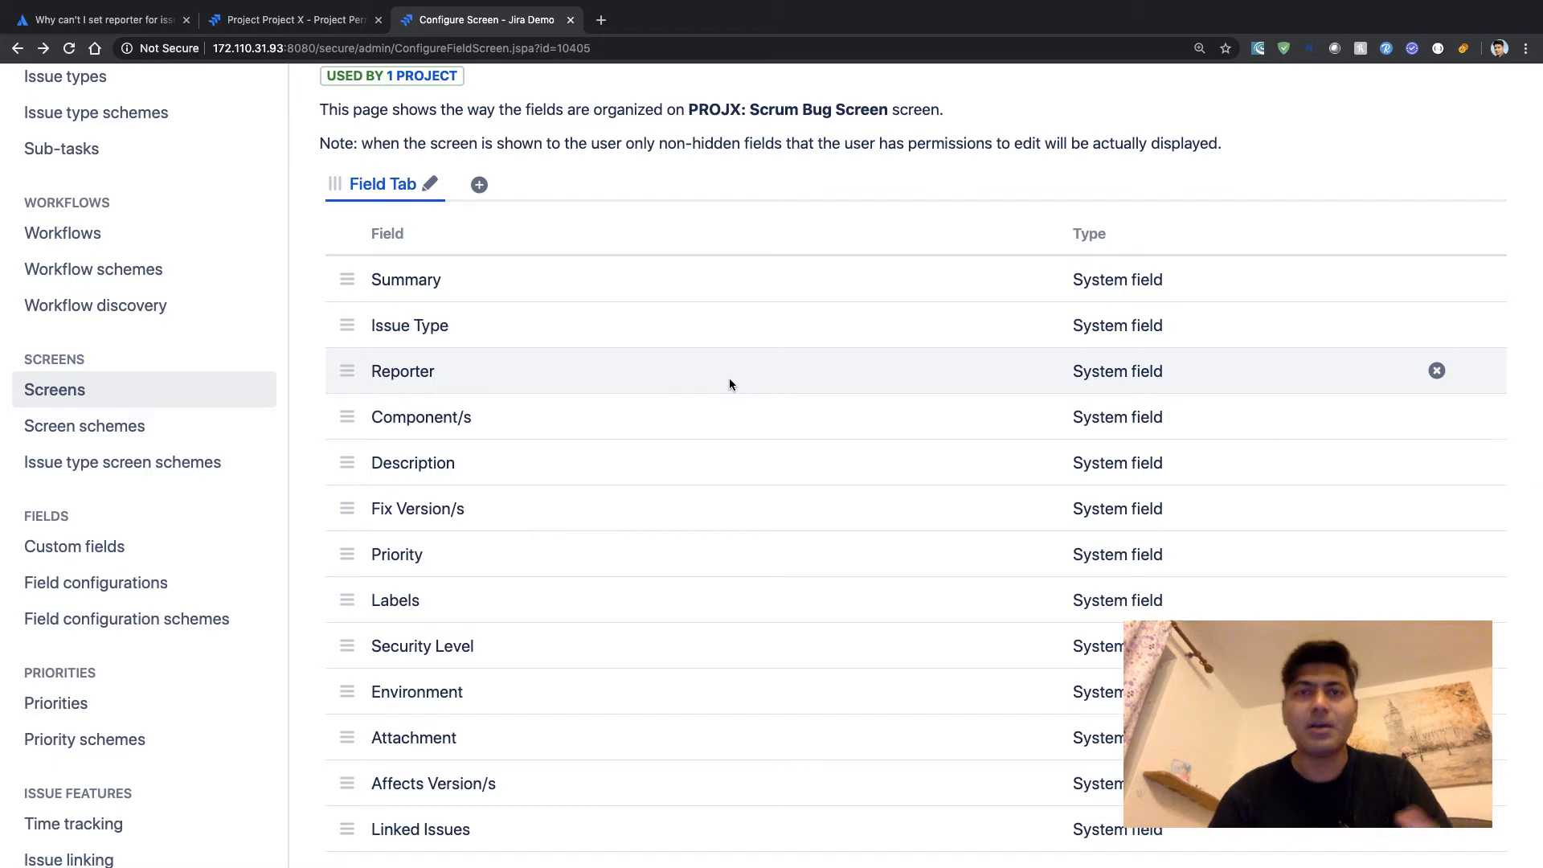
mouse_move(647, 380)
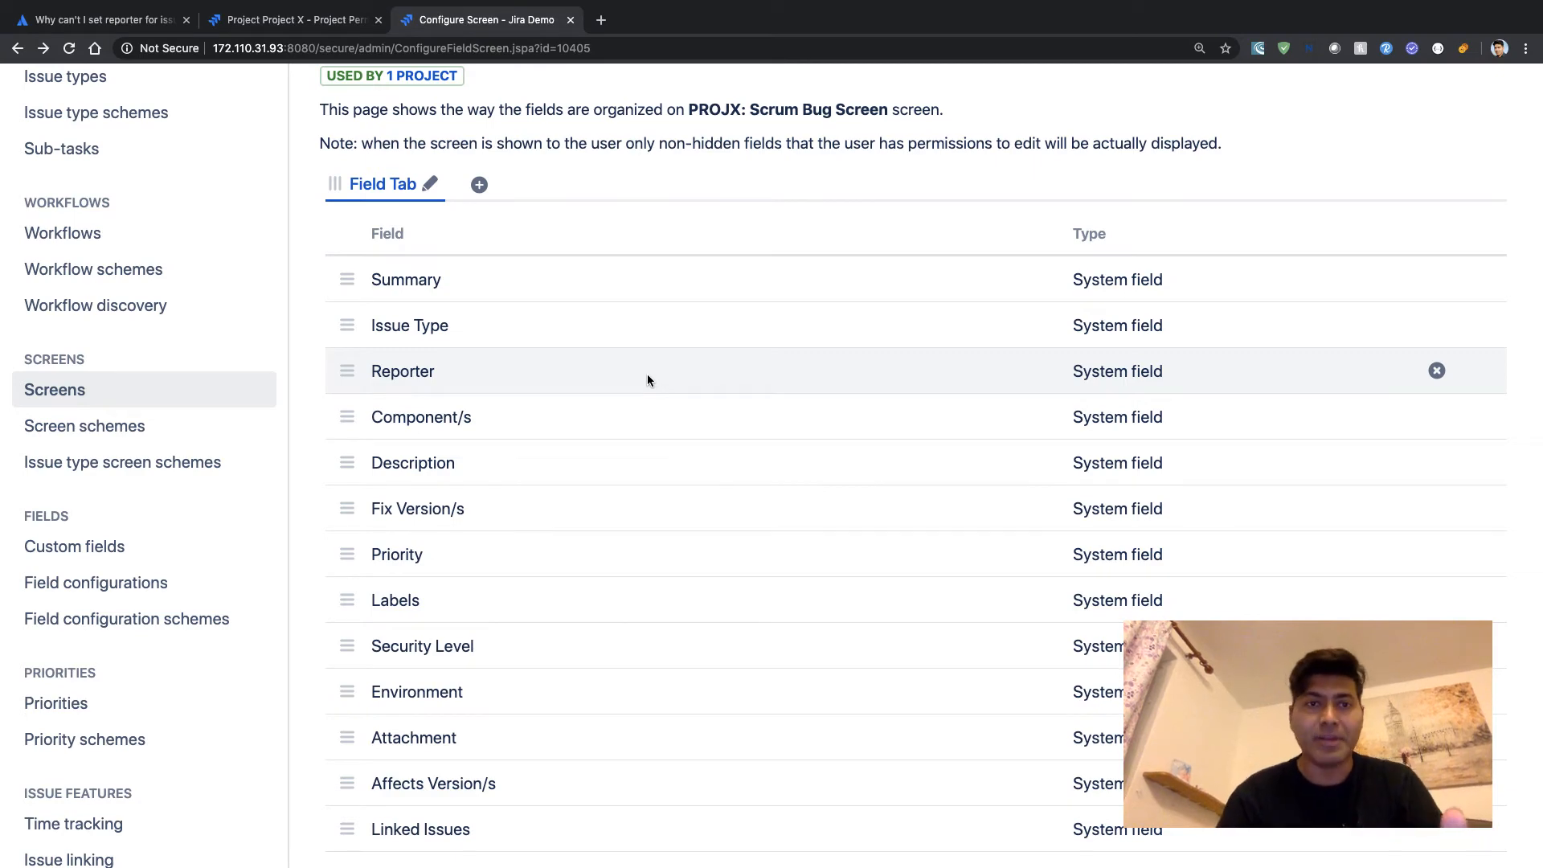
double_click(402, 372)
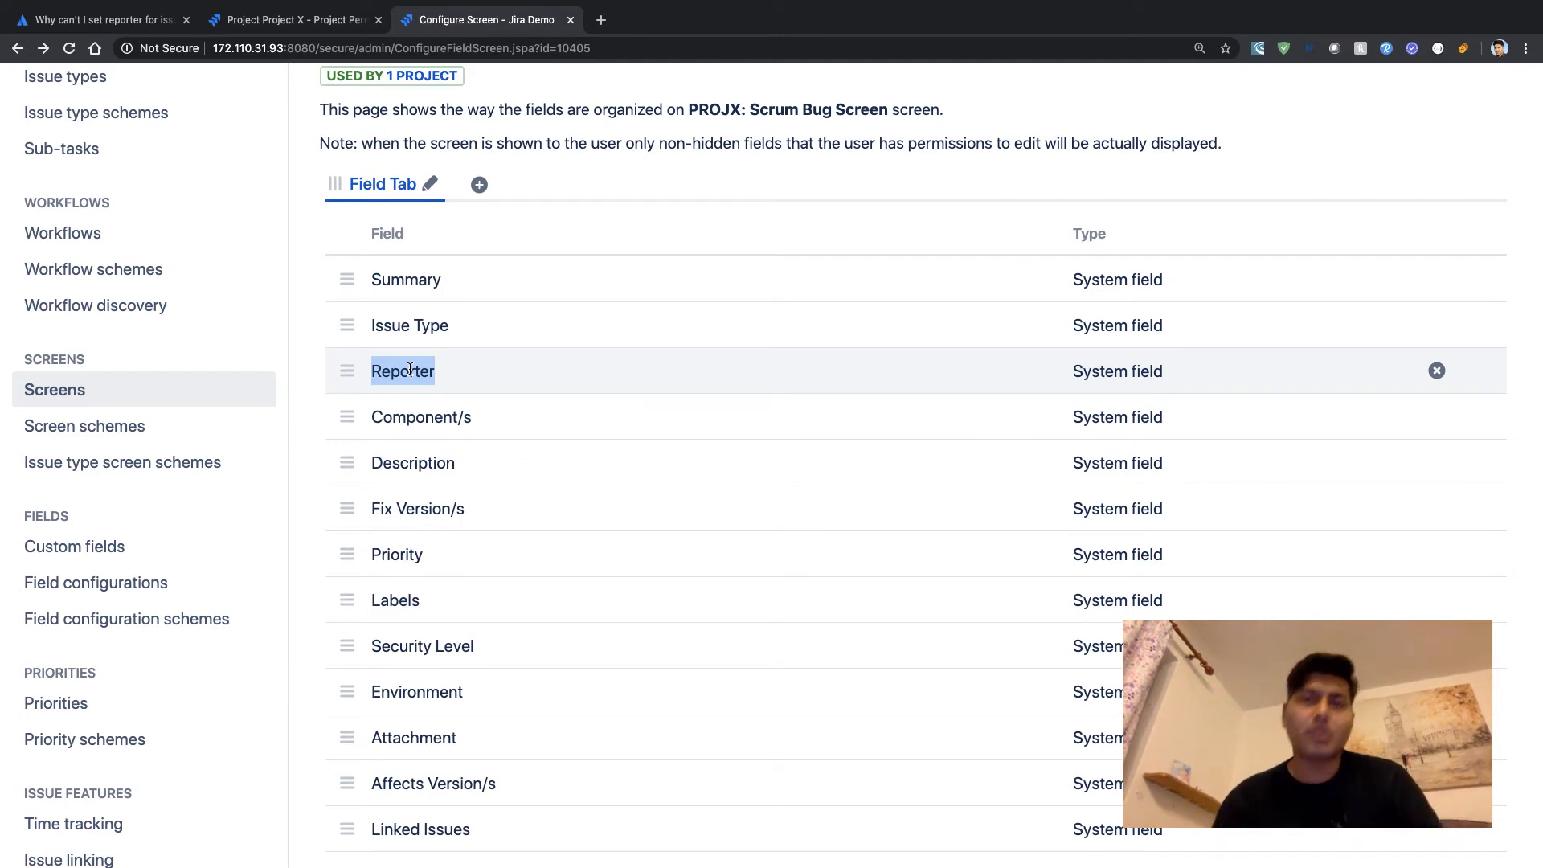
mouse_move(309, 93)
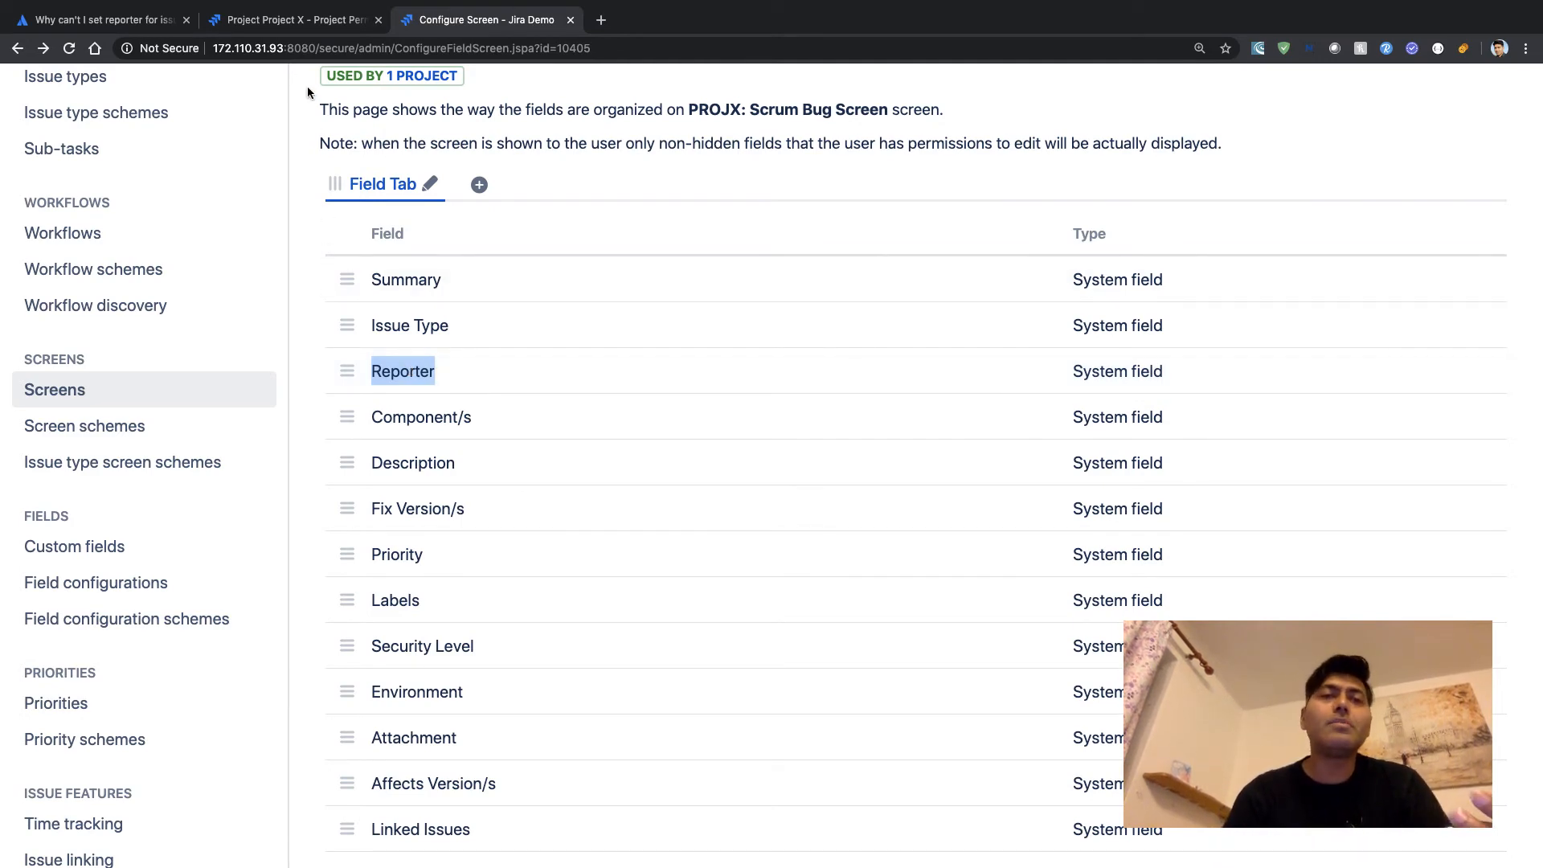
- Check Modify Reporter is granted to Administrators in Project Permissions, then return to the community question
left_click(291, 19)
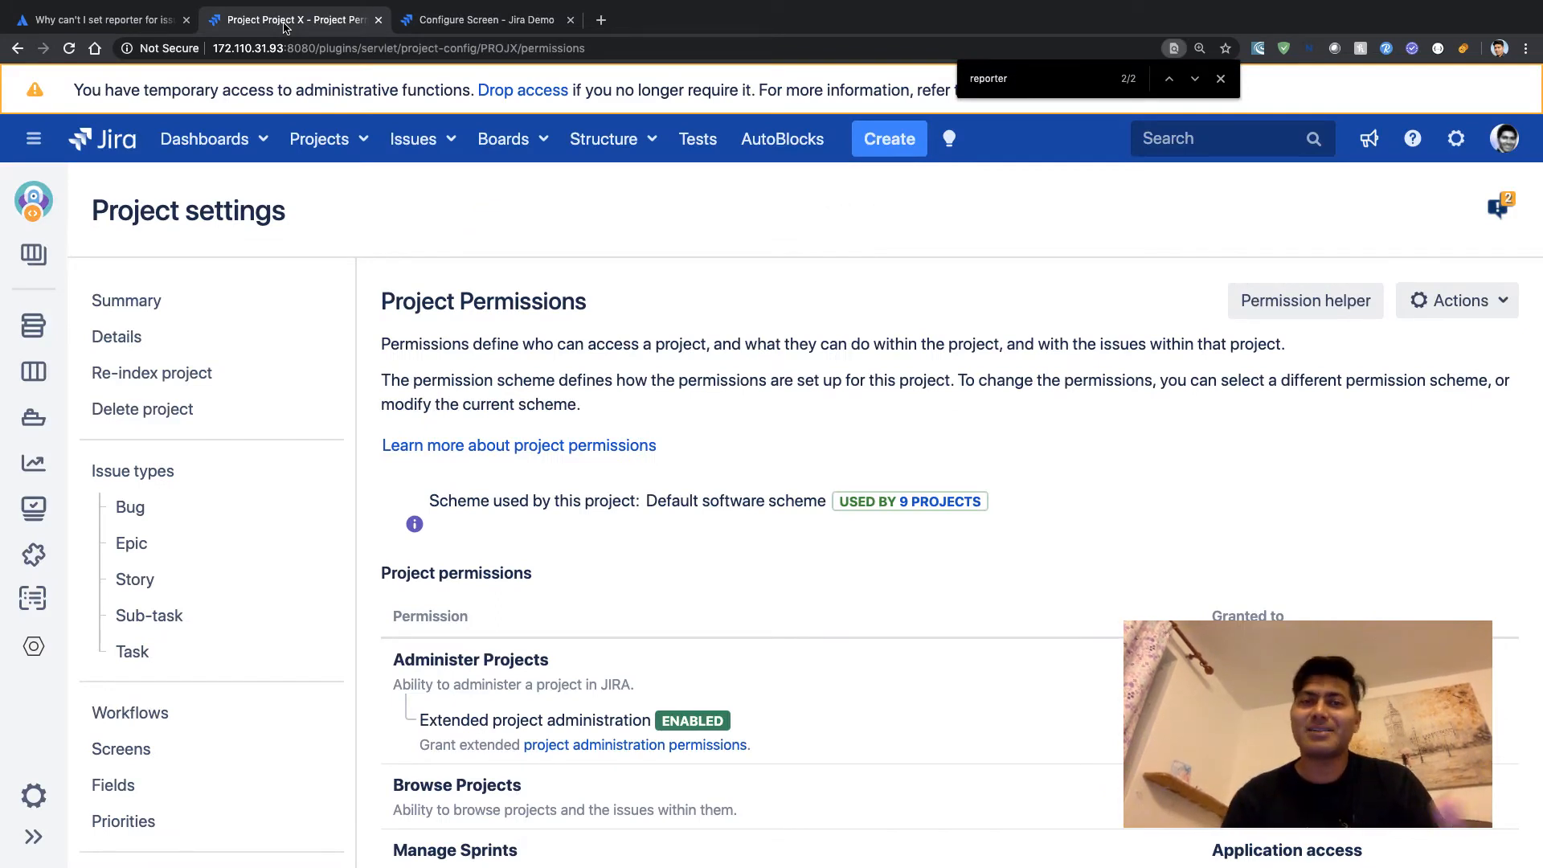
mouse_move(622, 174)
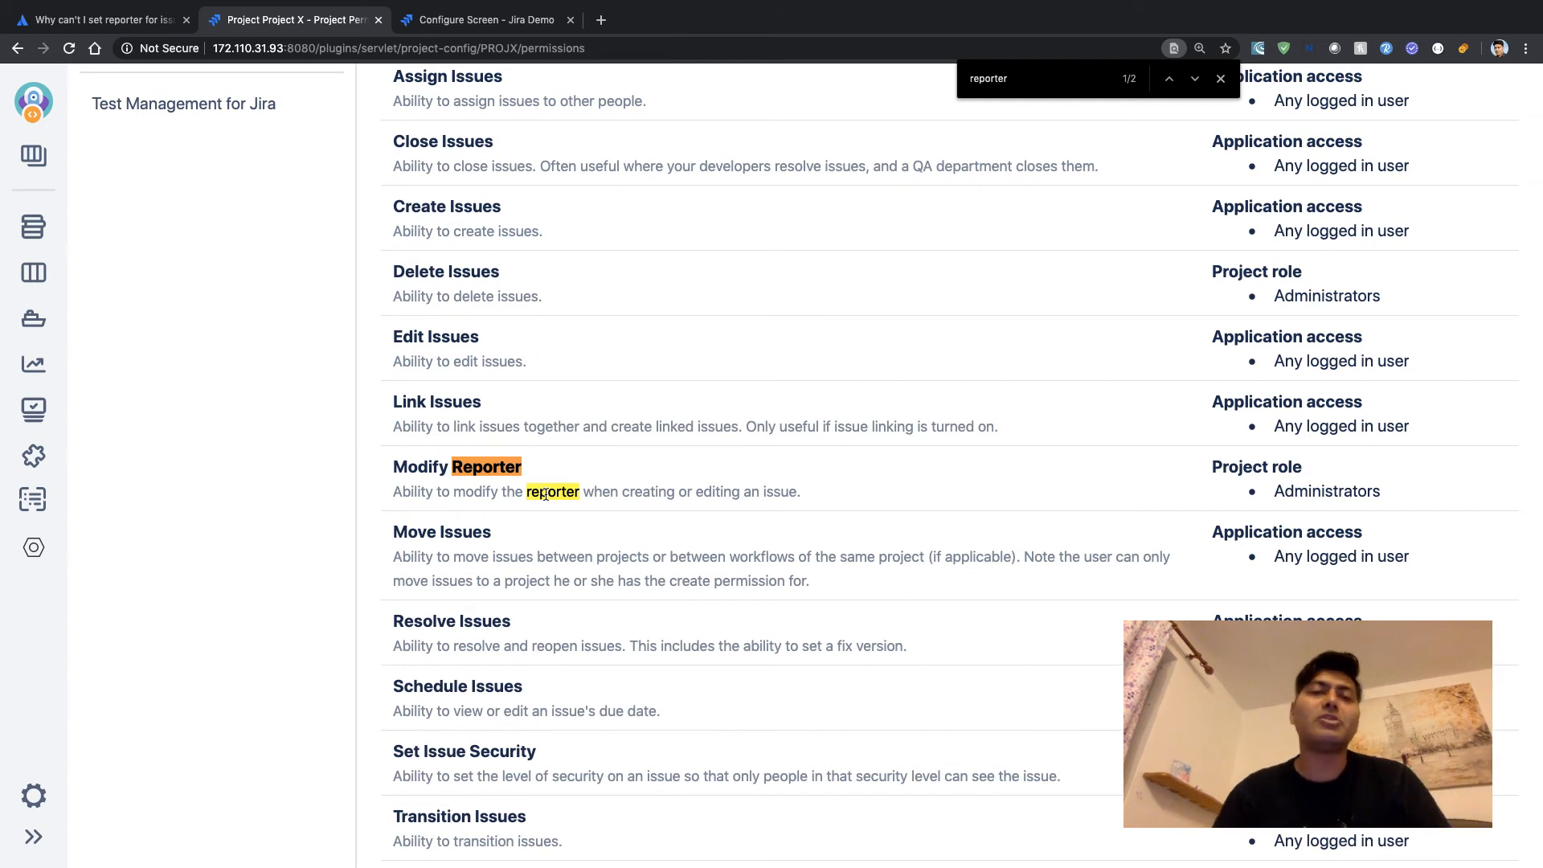
mouse_move(1349, 484)
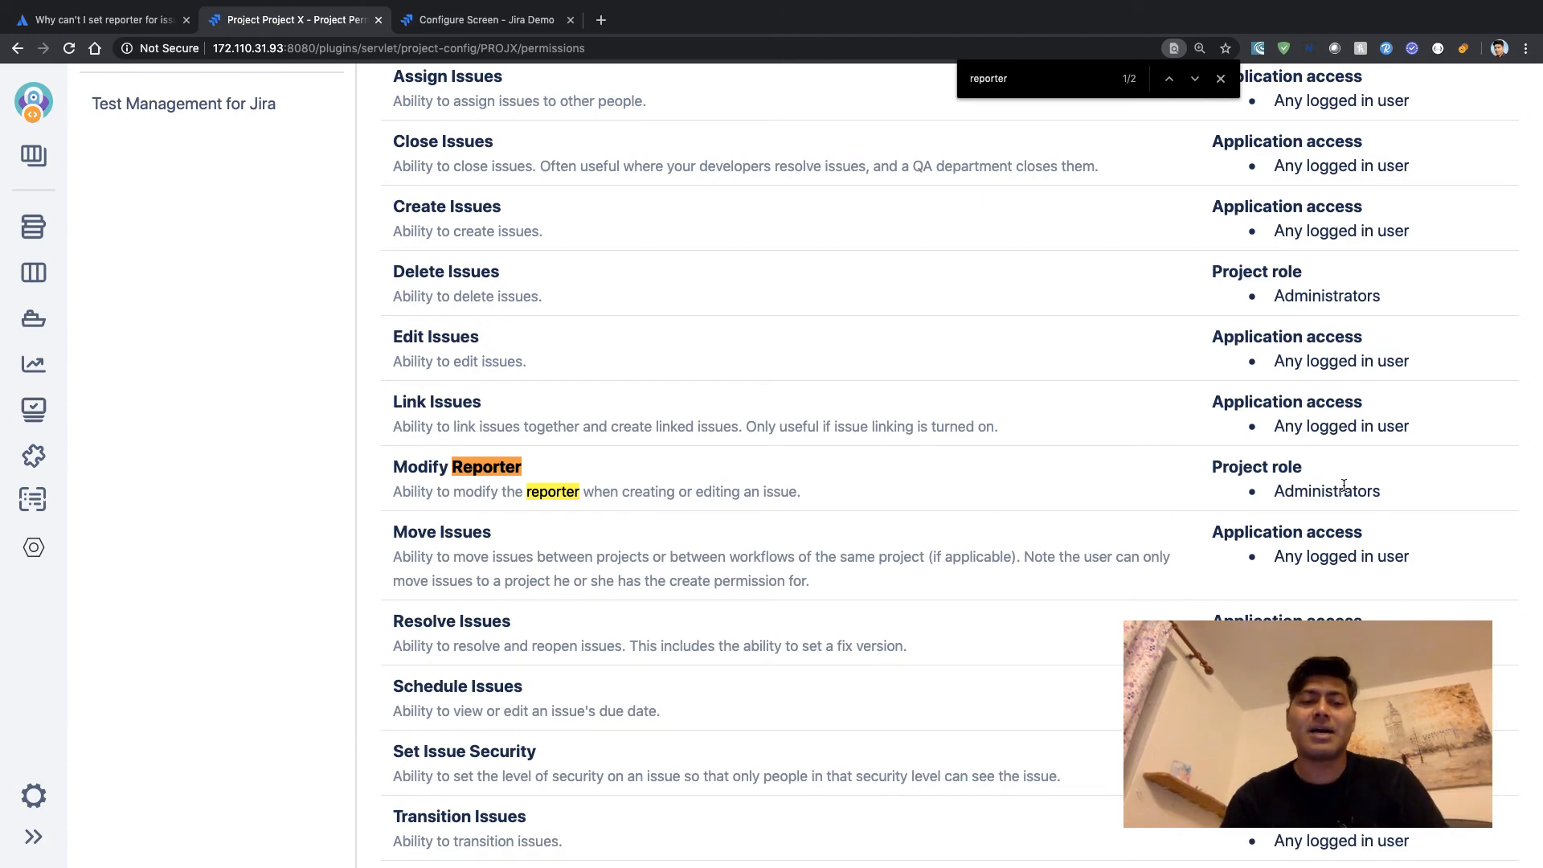
mouse_move(184, 103)
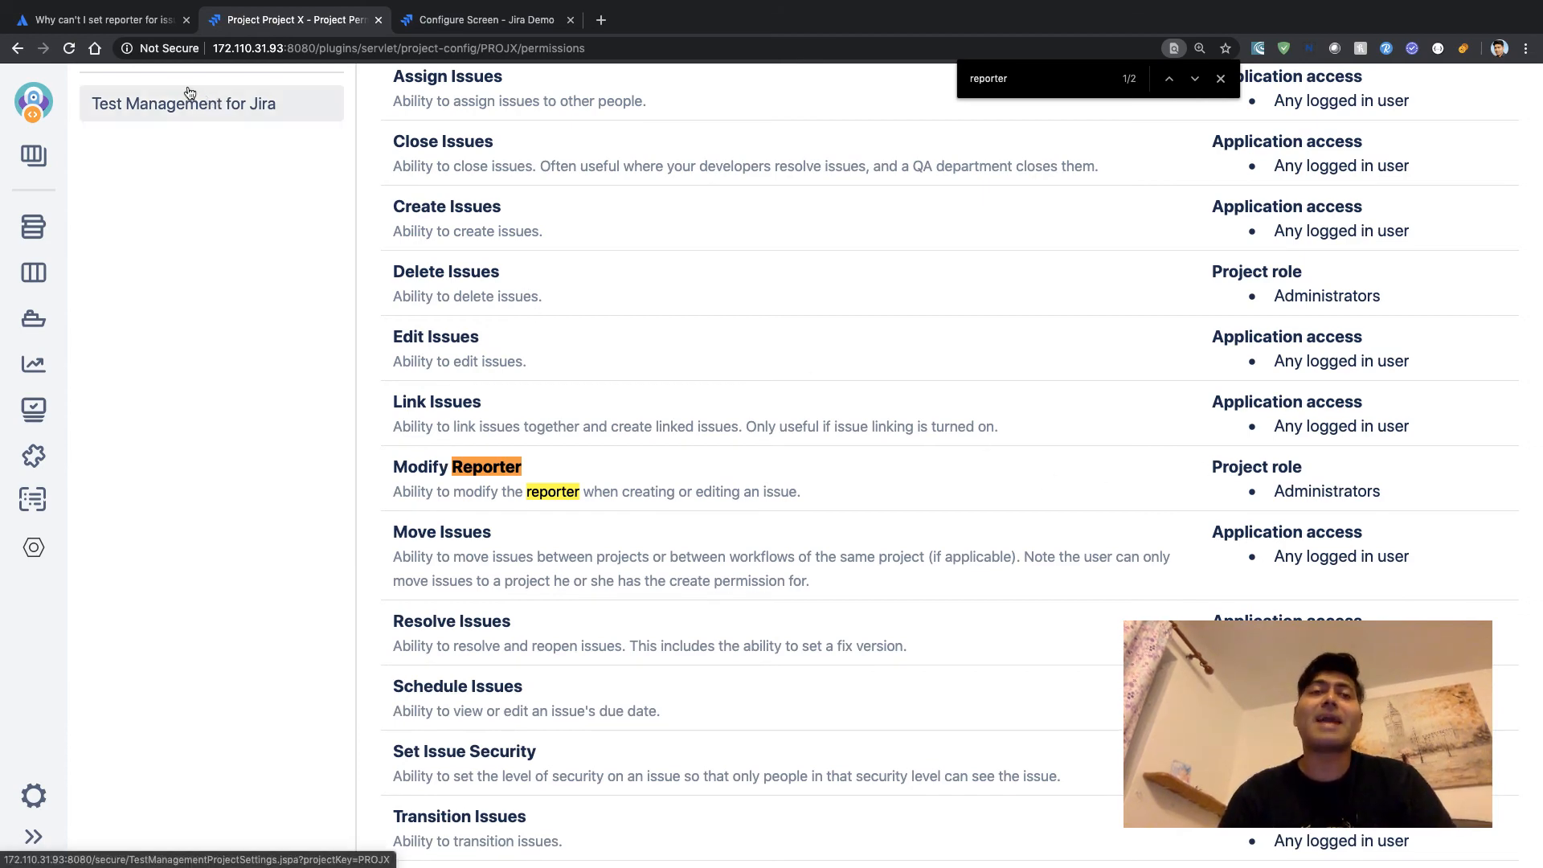
left_click(98, 19)
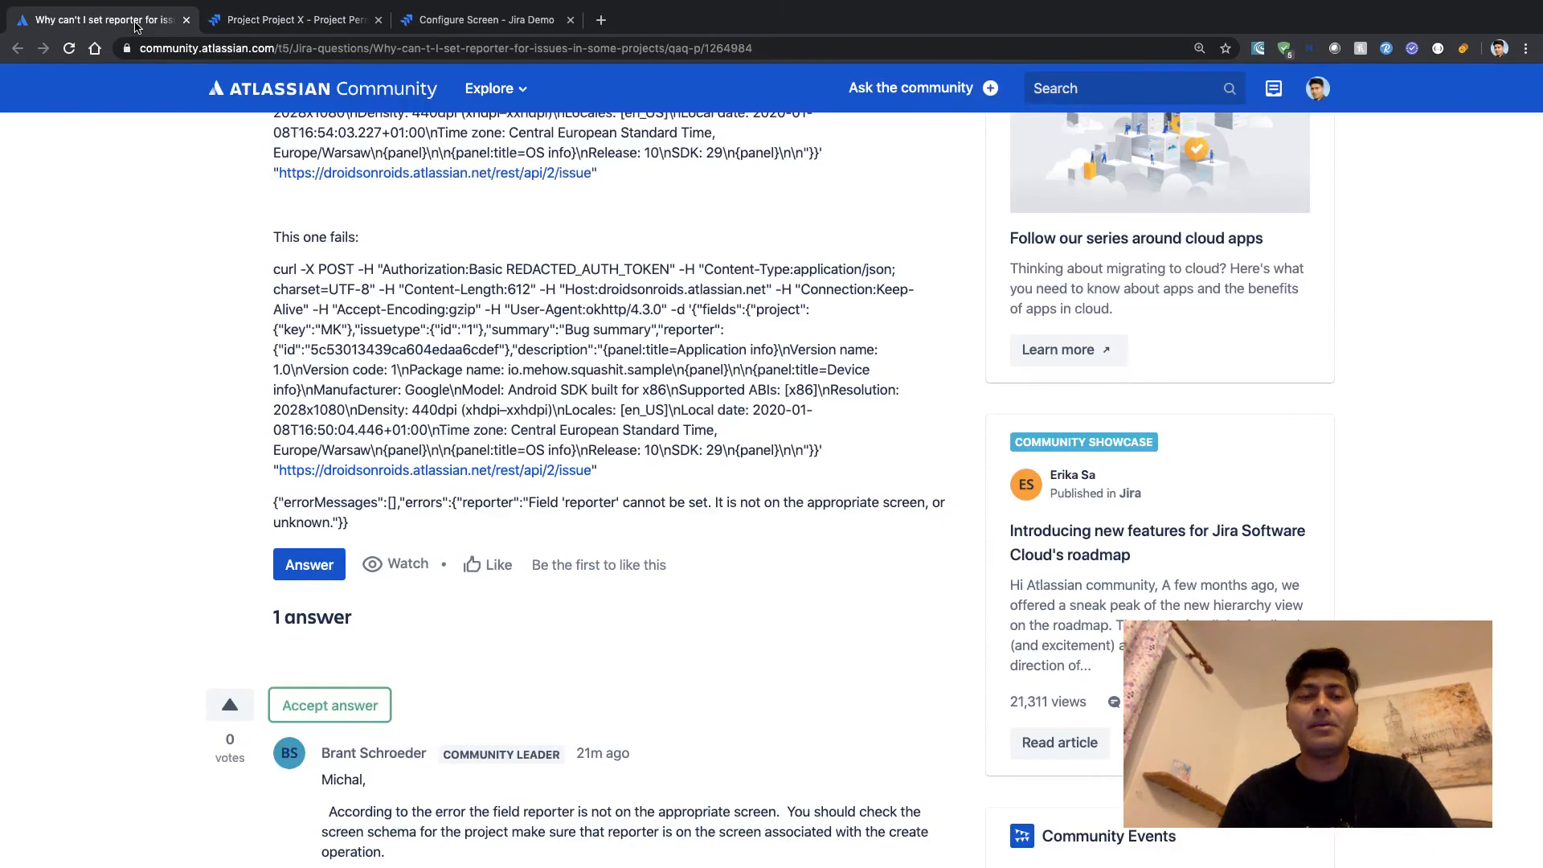